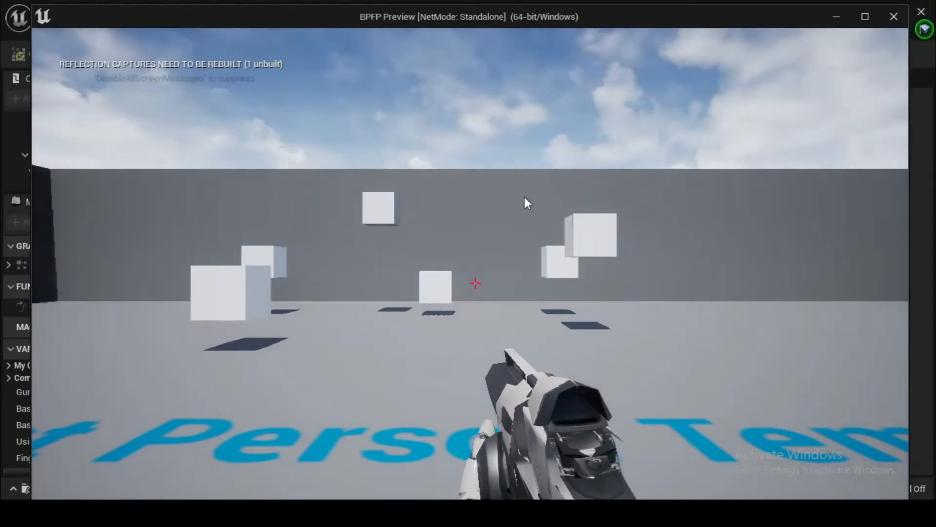
# Right-click repeatedly to test whether aiming zooms the view
pyautogui.rightClick(474, 283)
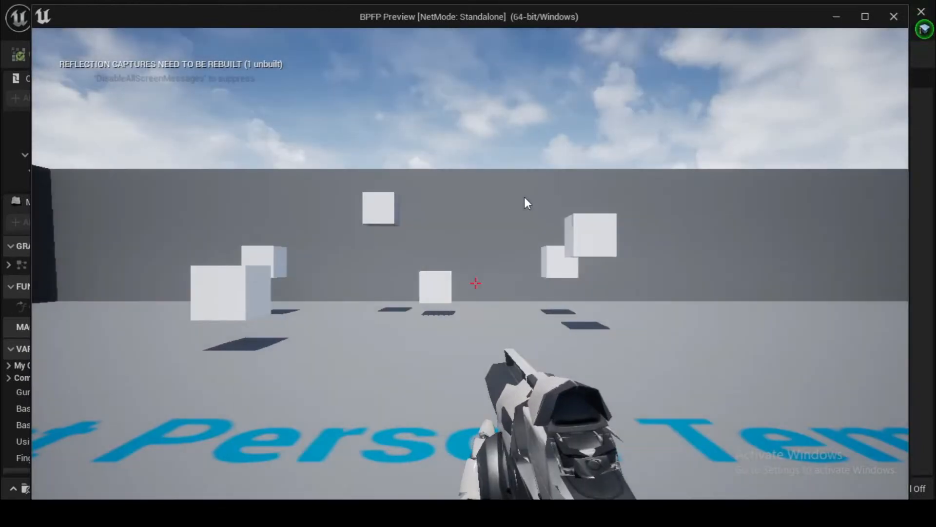
pyautogui.rightClick(476, 283)
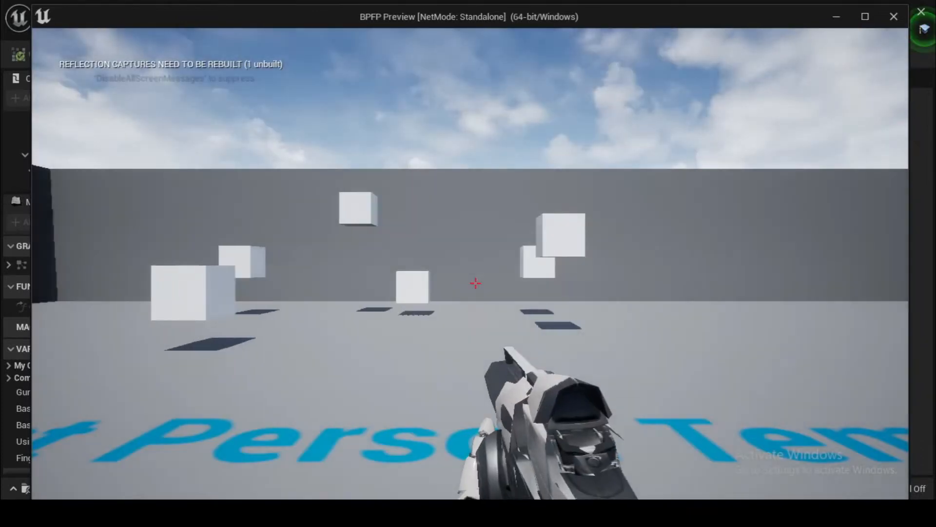
pyautogui.rightClick(475, 283)
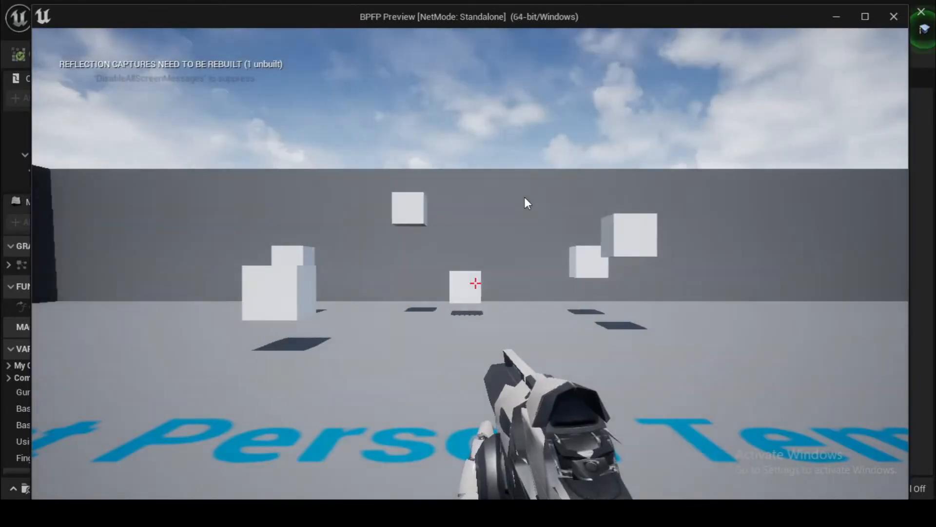
pyautogui.rightClick(476, 283)
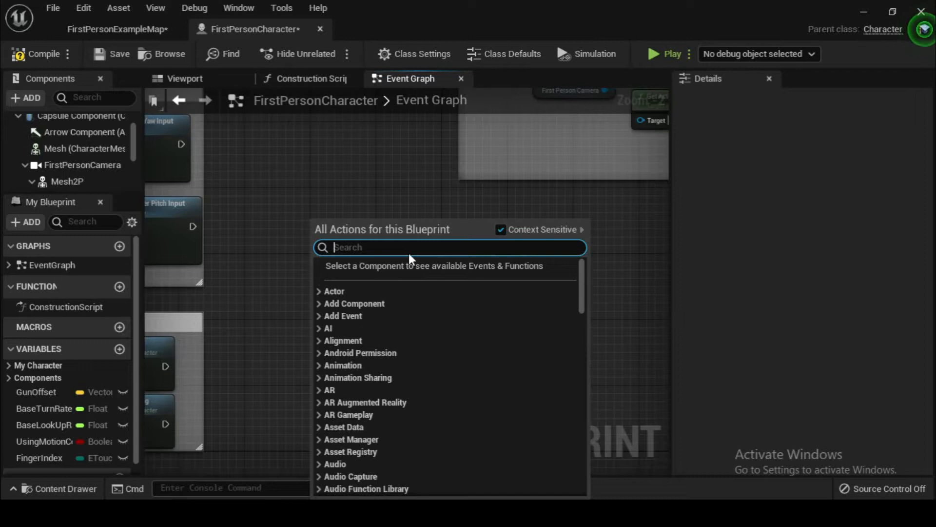
# Add an InputAction Zoom event node via the 'input' search and reposition it
pyautogui.write('input action z')
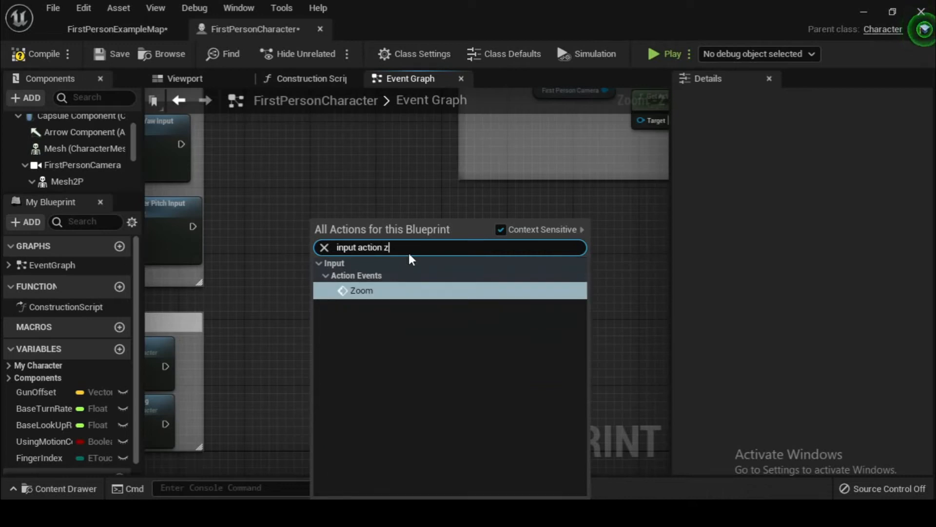
pyautogui.click(361, 290)
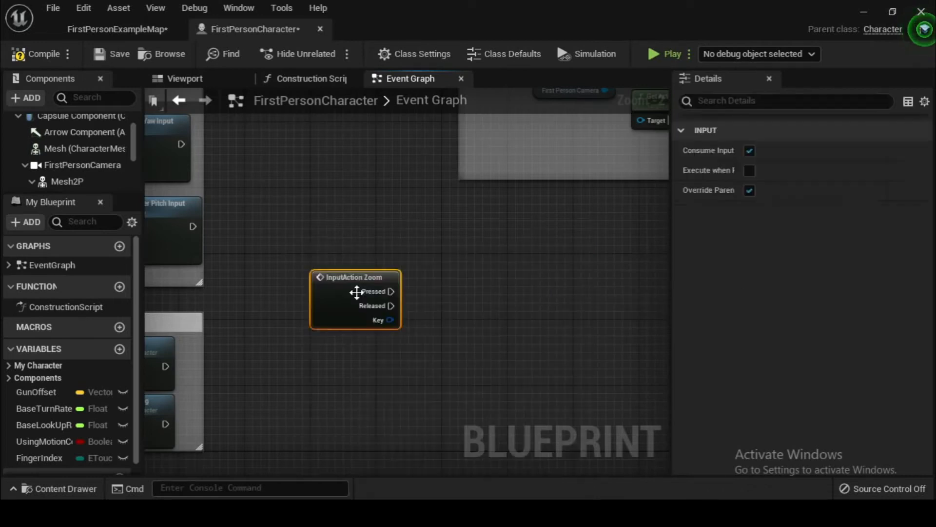
pyautogui.moveTo(356, 291); pyautogui.dragTo(347, 252)
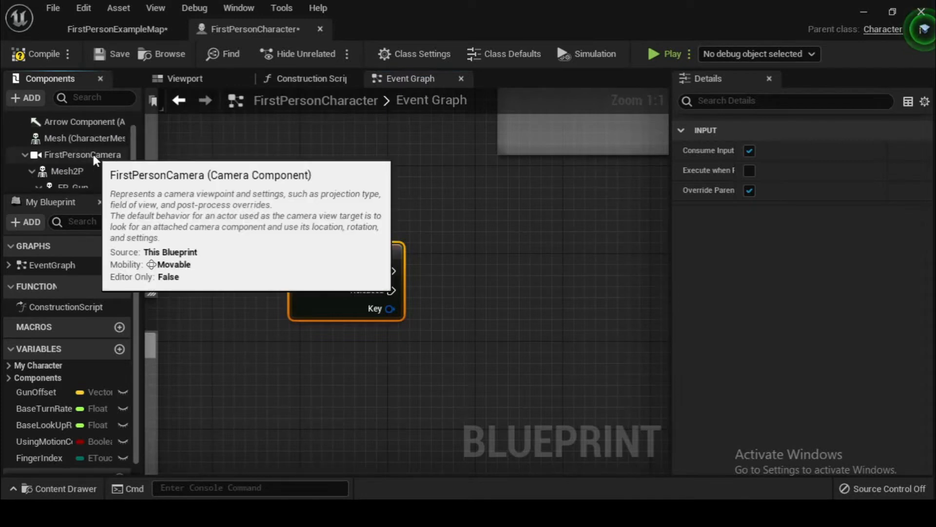
# Wire Zoom Pressed into FirstPersonCamera's Set Field Of View with value 45
pyautogui.click(83, 154)
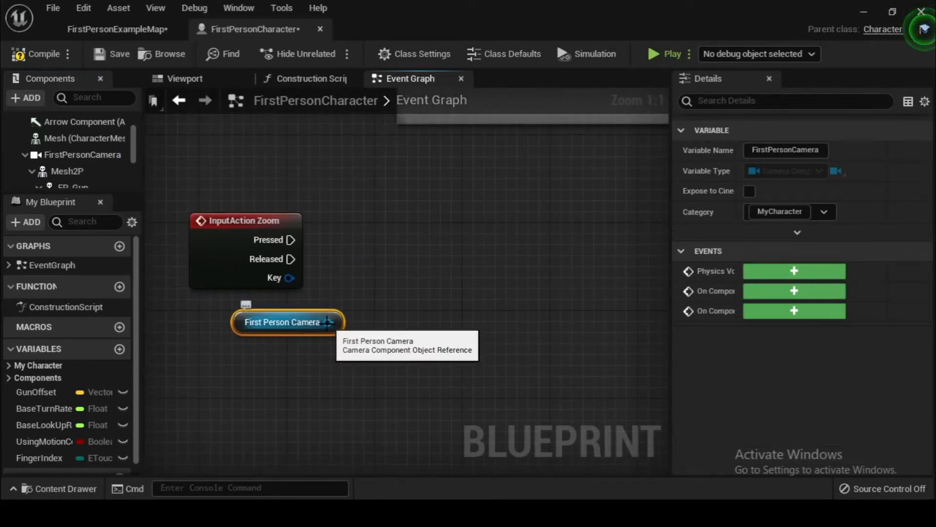
pyautogui.moveTo(327, 322); pyautogui.dragTo(382, 236)
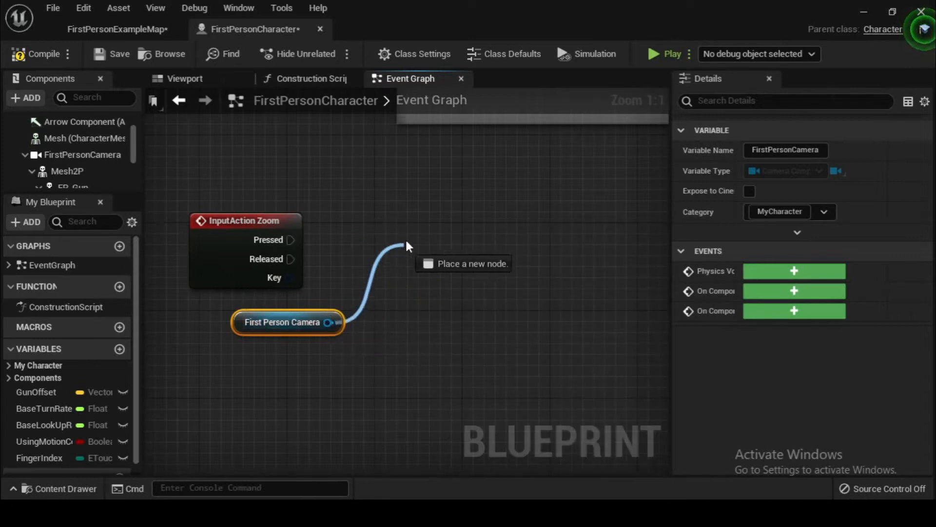
pyautogui.write('set f')
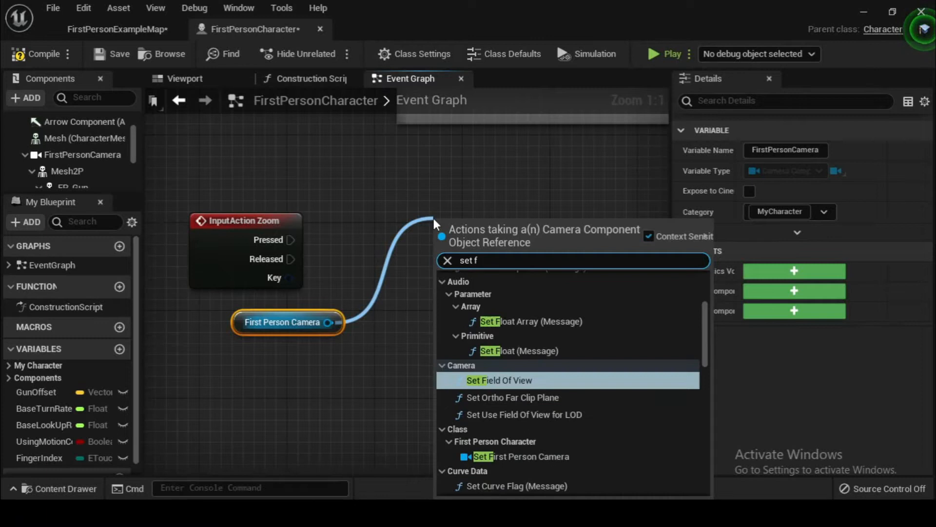
pyautogui.write('ield')
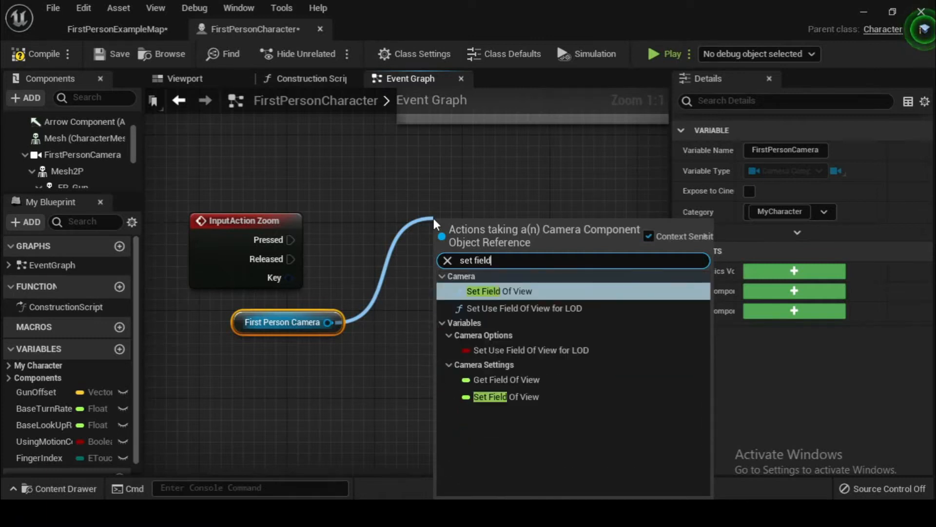
pyautogui.click(499, 290)
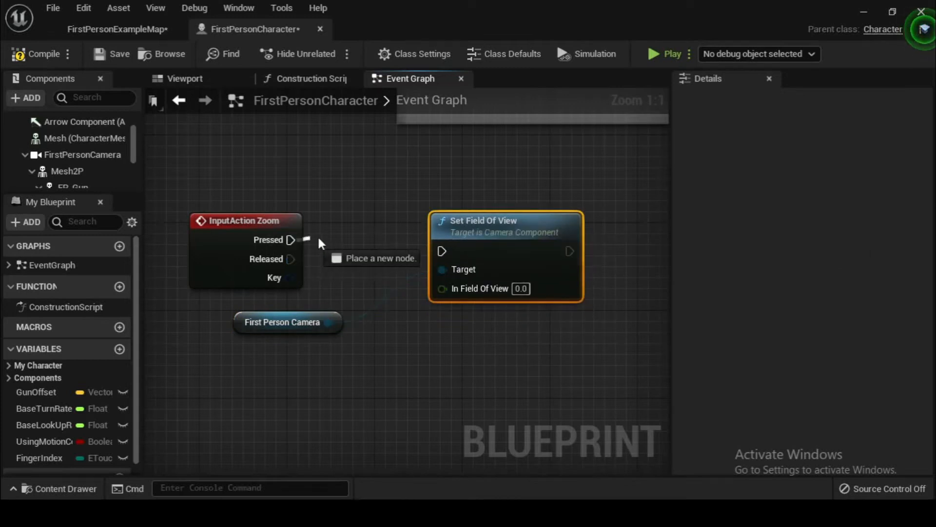
pyautogui.moveTo(292, 240); pyautogui.dragTo(443, 250)
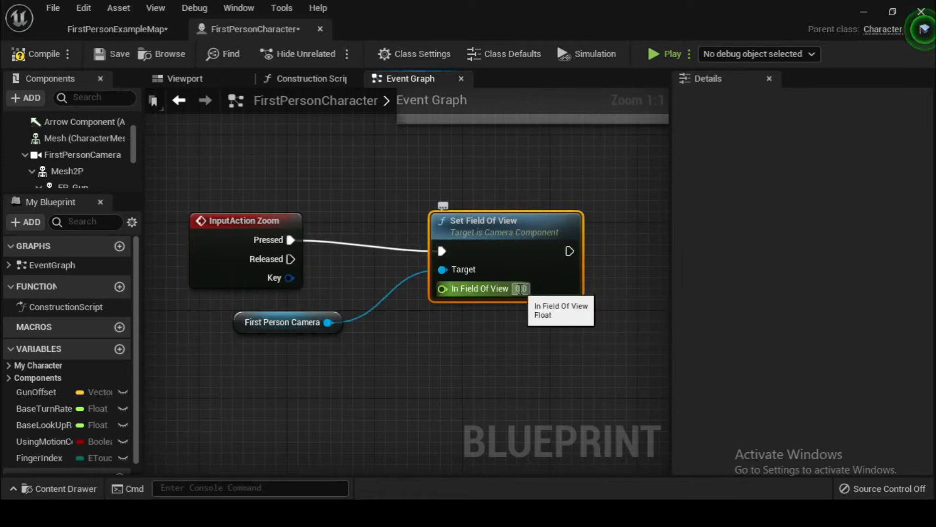
pyautogui.write('45')
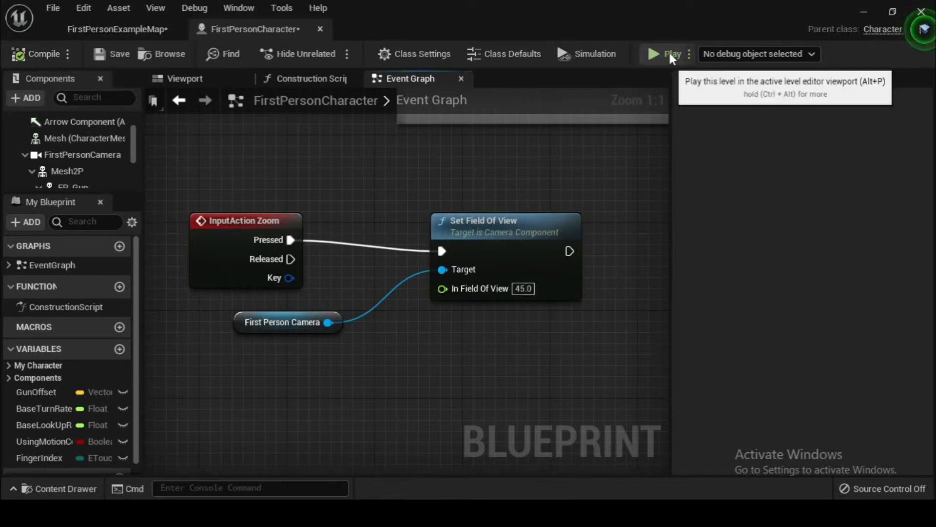
pyautogui.click(670, 54)
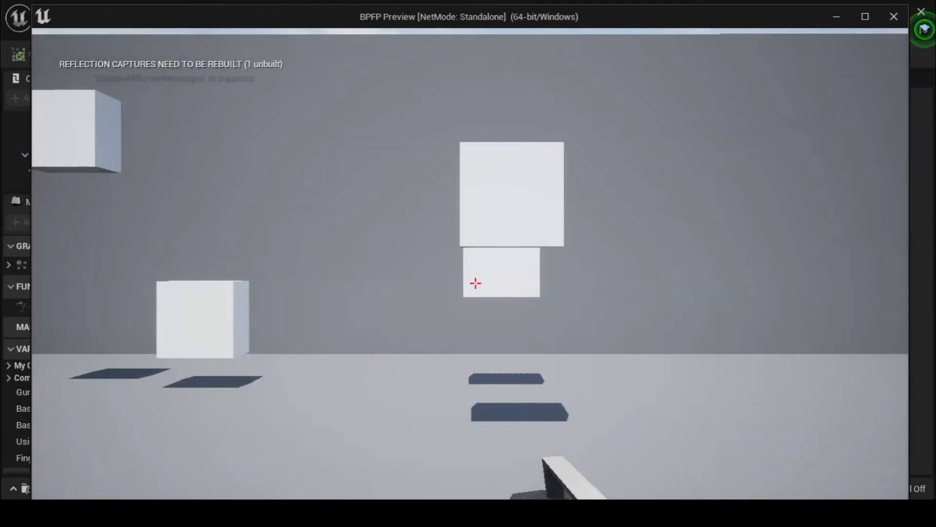
pyautogui.rightClick(476, 283)
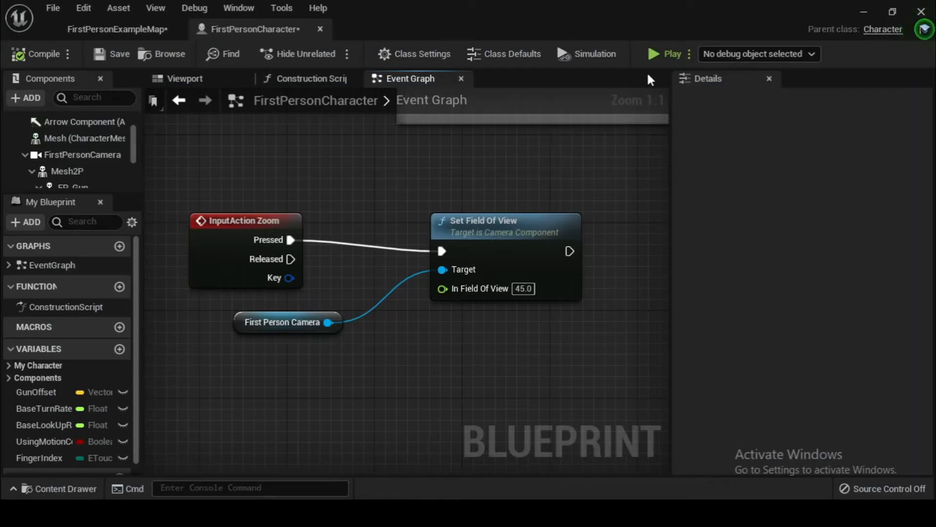
# Replace the Pressed-to-Set Field Of View link with a new Timeline node via 'add ti'
pyautogui.click(671, 53)
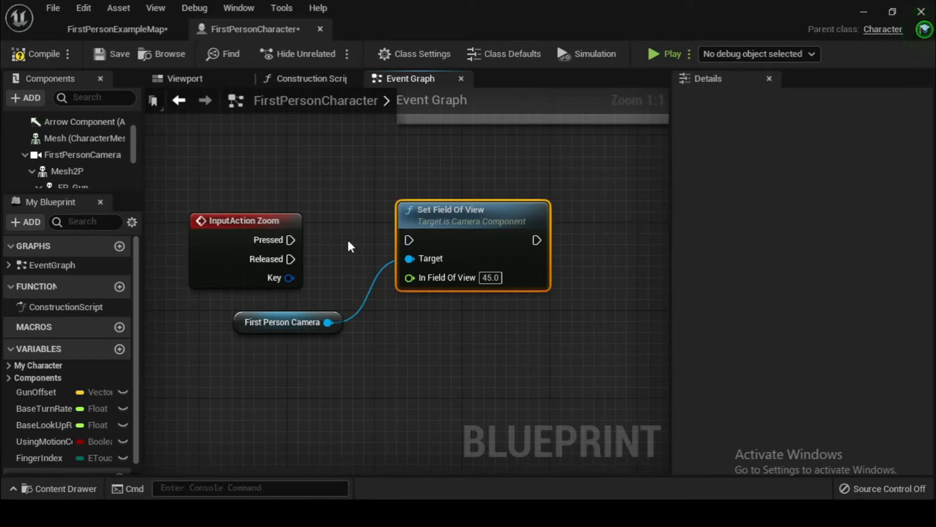
pyautogui.moveTo(478, 215)
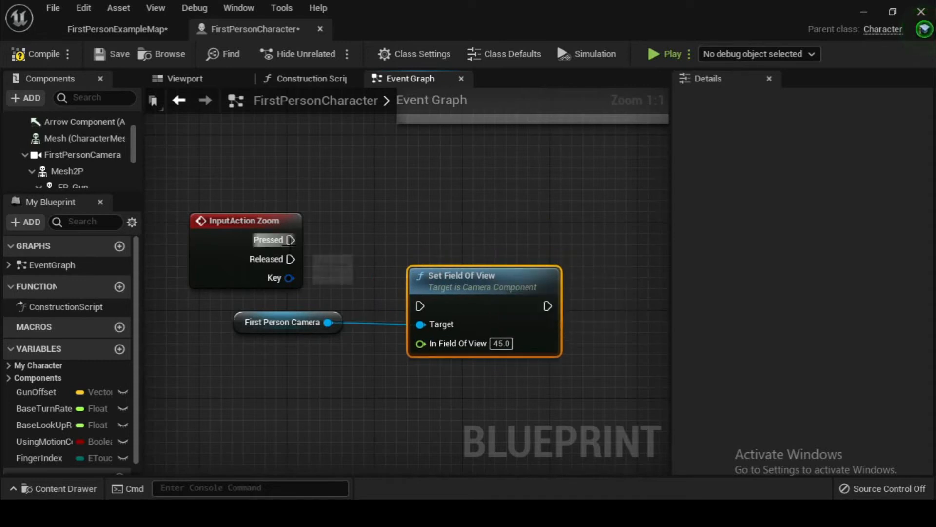
pyautogui.moveTo(292, 241)
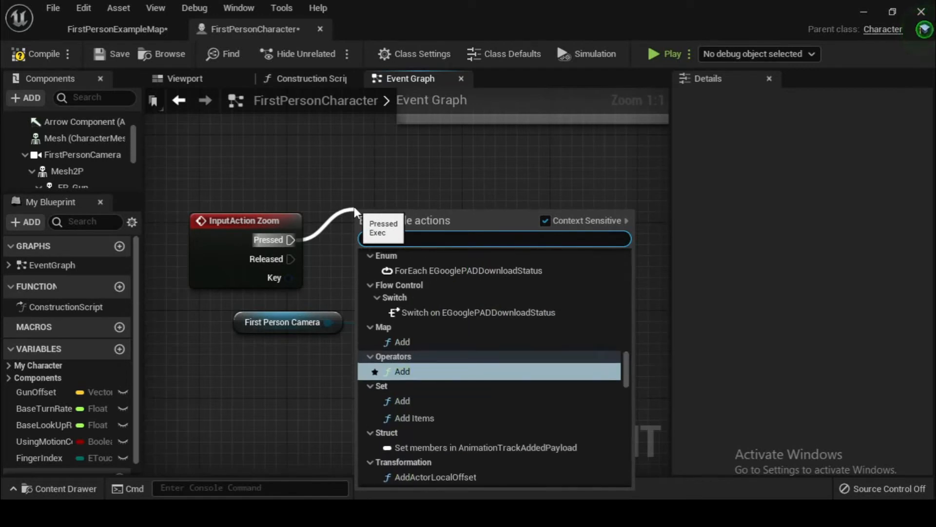
pyautogui.write('add time')
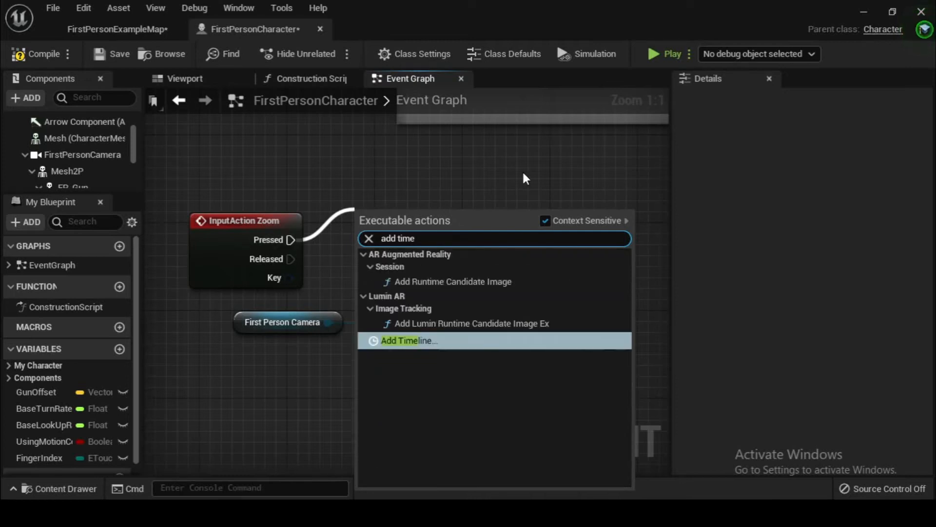
pyautogui.click(401, 340)
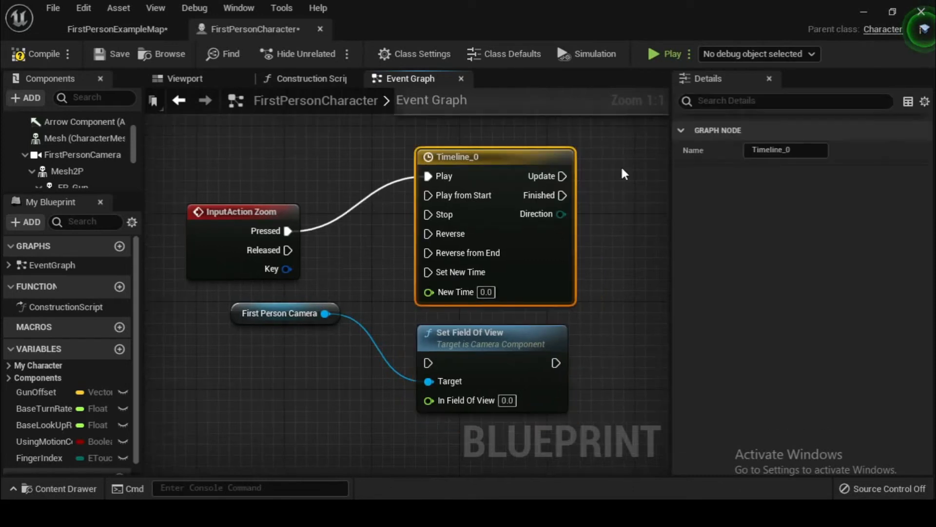
pyautogui.moveTo(498, 157)
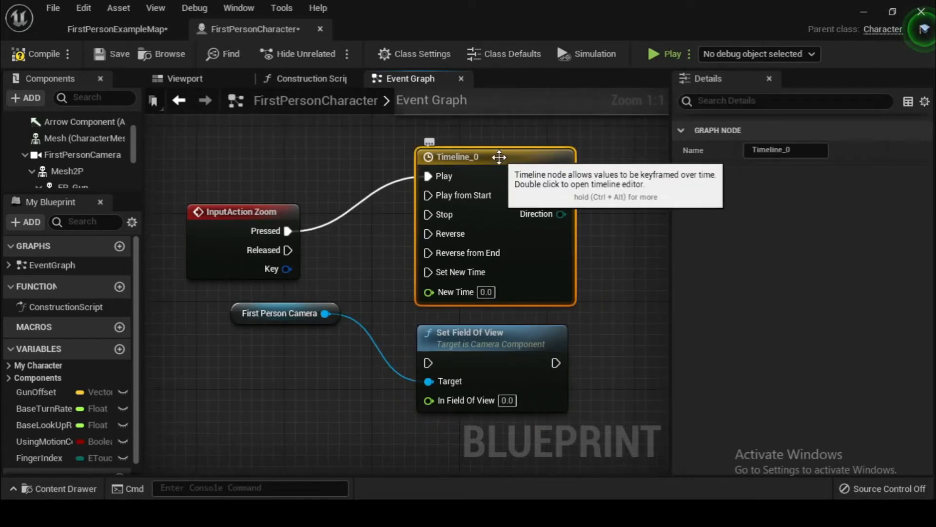
# Add float track NewTrack_0 to Timeline_0 and set its length to 0.3
pyautogui.doubleClick(458, 157)
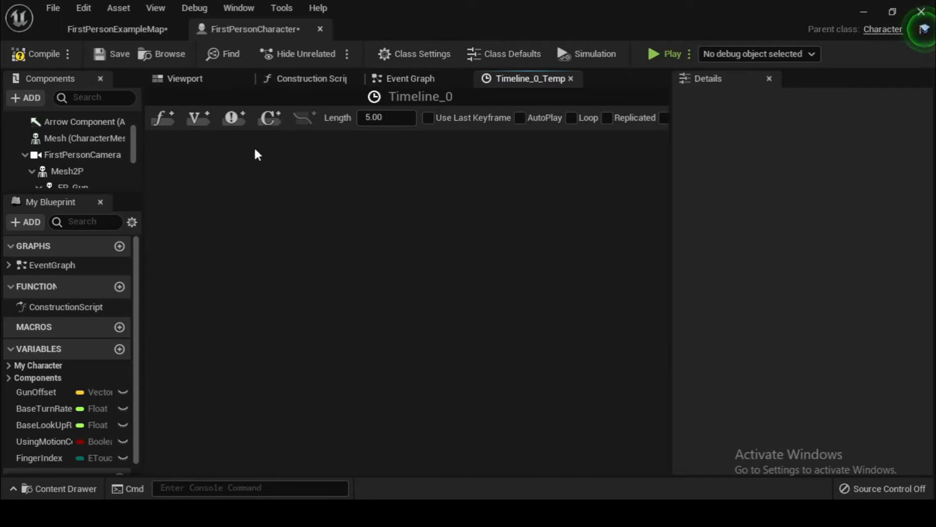
pyautogui.click(160, 117)
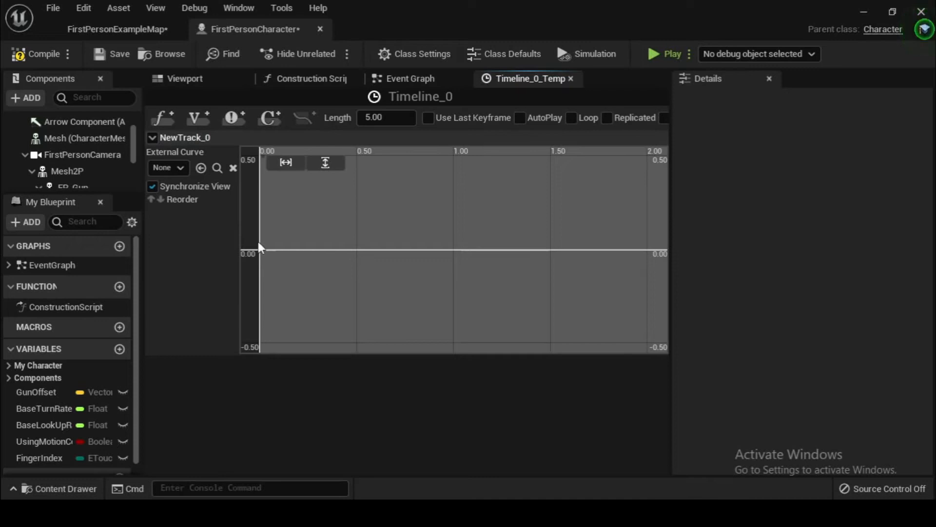
pyautogui.moveTo(266, 251)
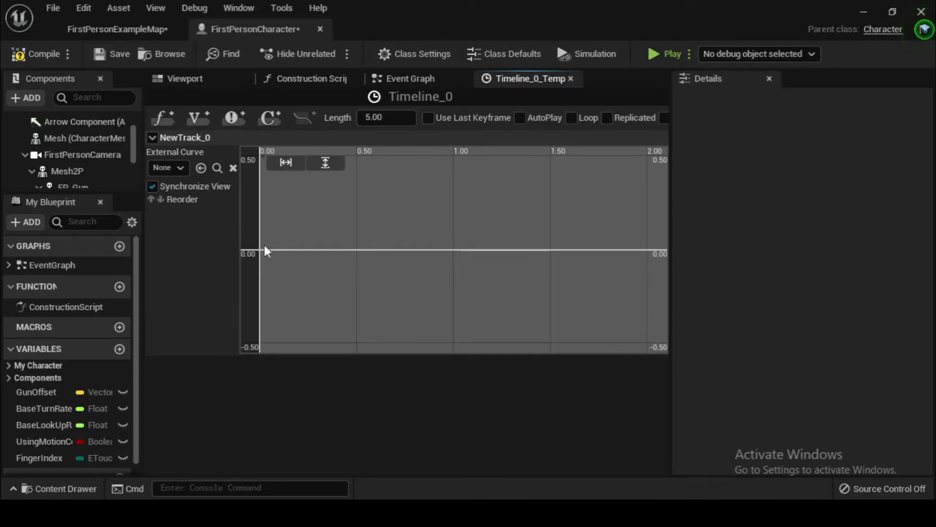
pyautogui.click(260, 250)
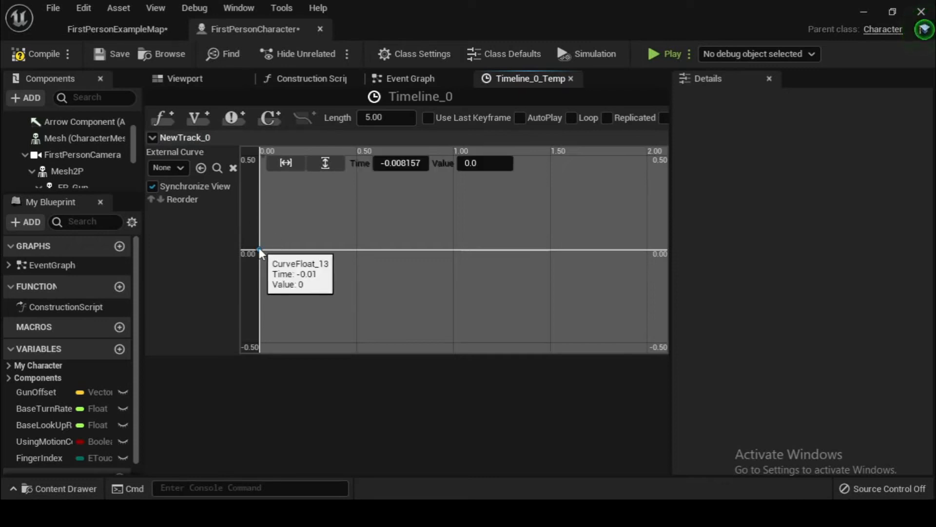
pyautogui.moveTo(188, 253)
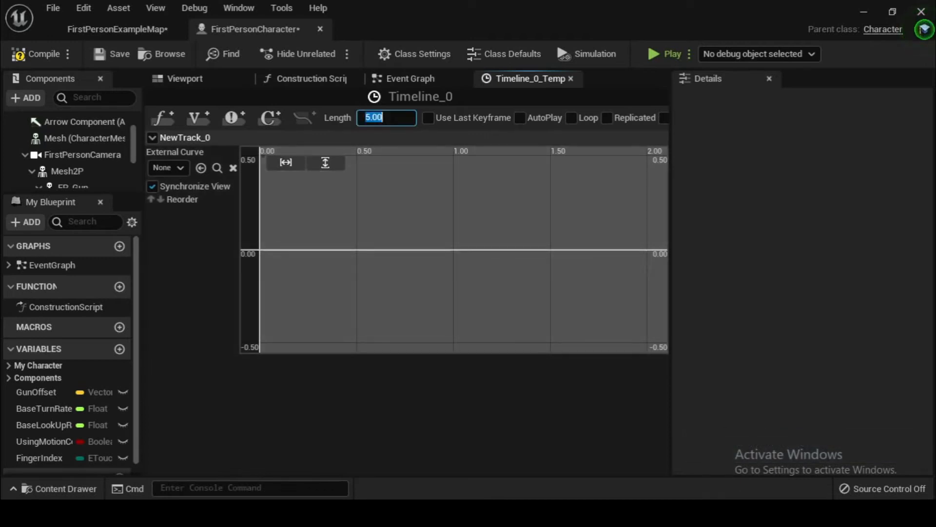
pyautogui.write('0')
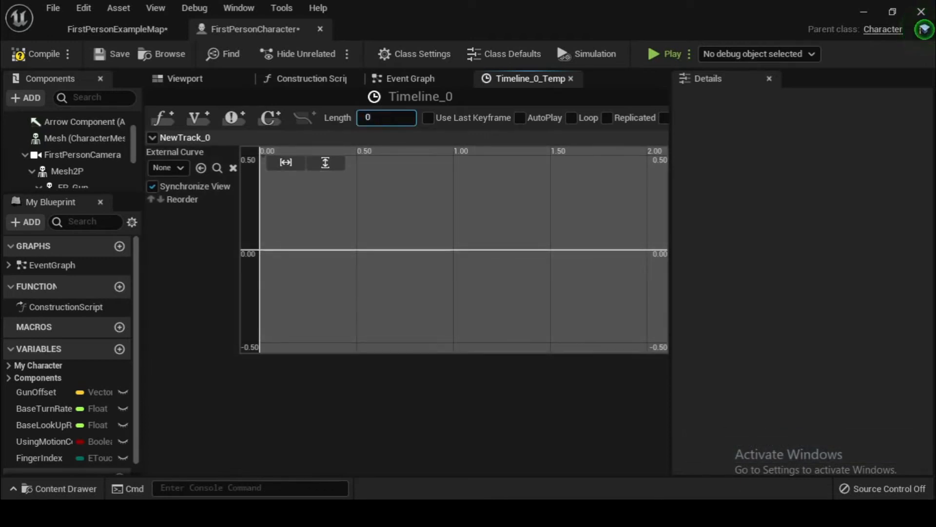
pyautogui.write('0.30')
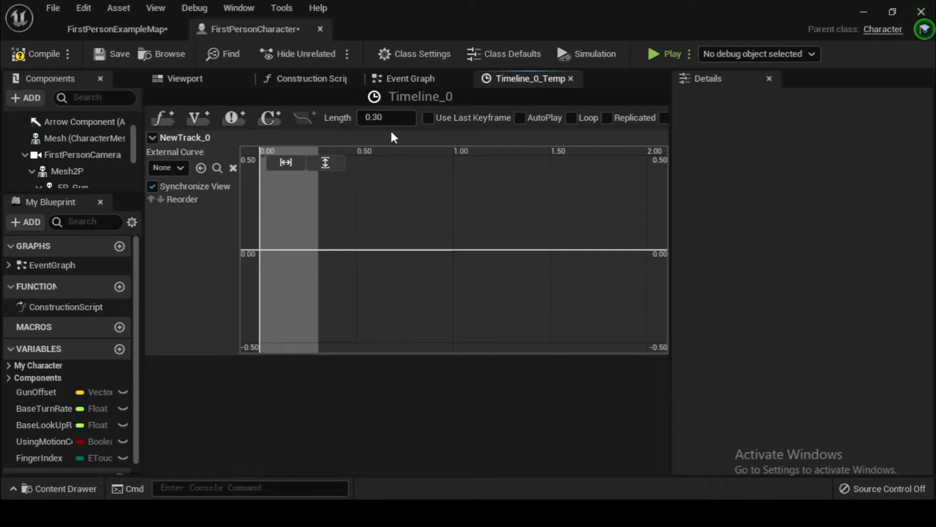
pyautogui.moveTo(292, 215)
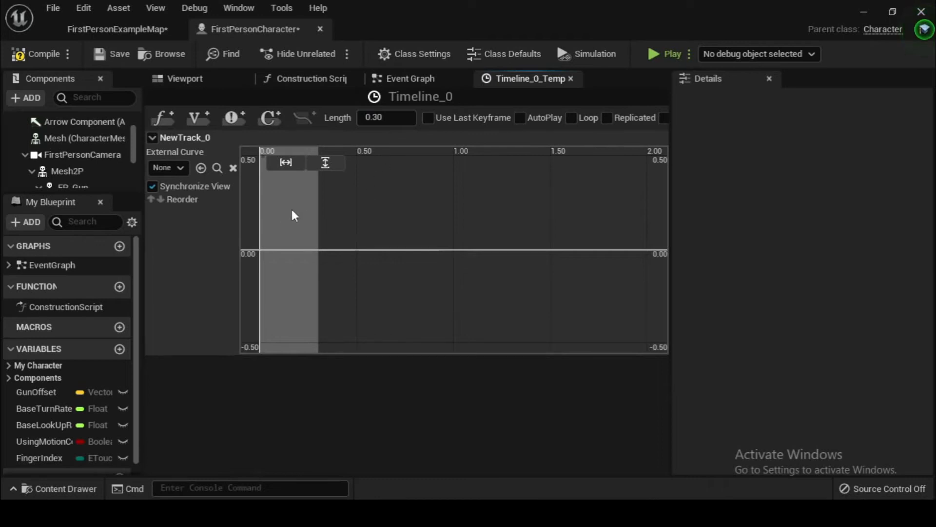
pyautogui.moveTo(269, 264)
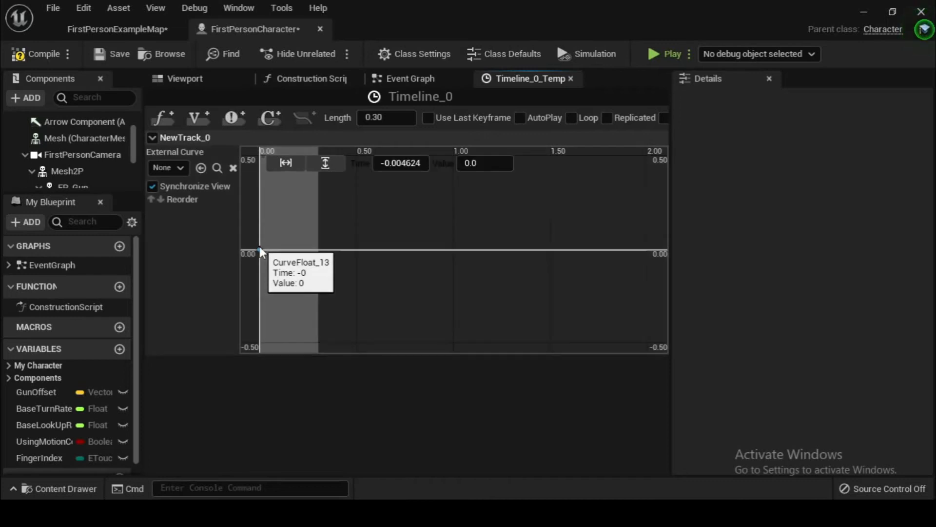
# Set NewTrack_0's first key to time 0.0 and value 90
pyautogui.click(399, 163)
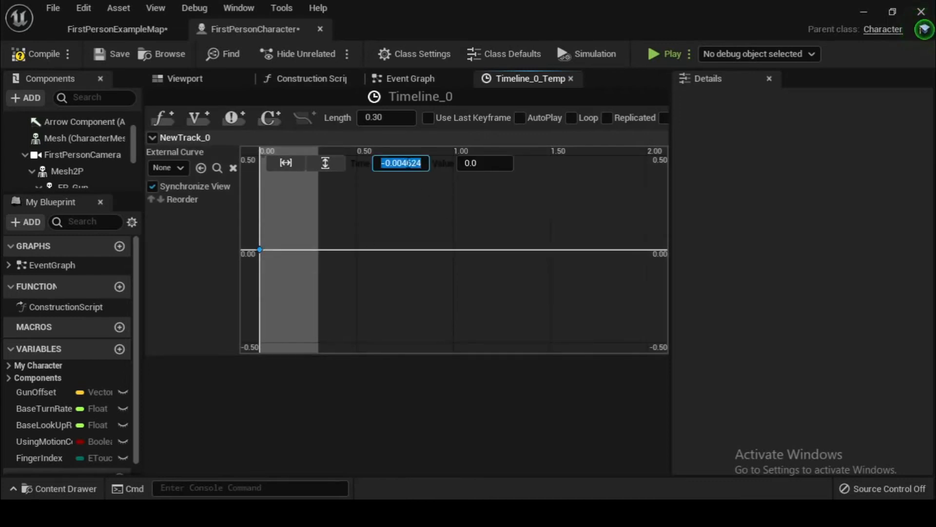
pyautogui.write('0.0')
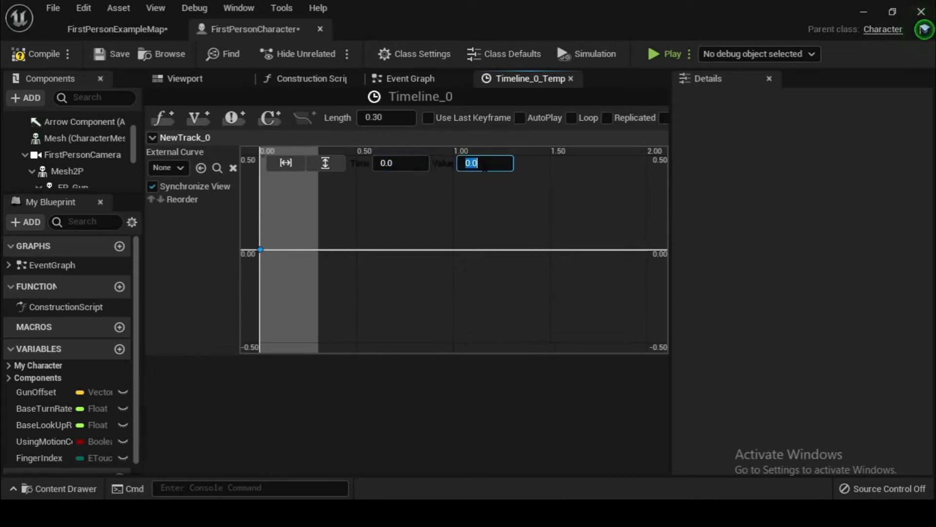
pyautogui.write('9')
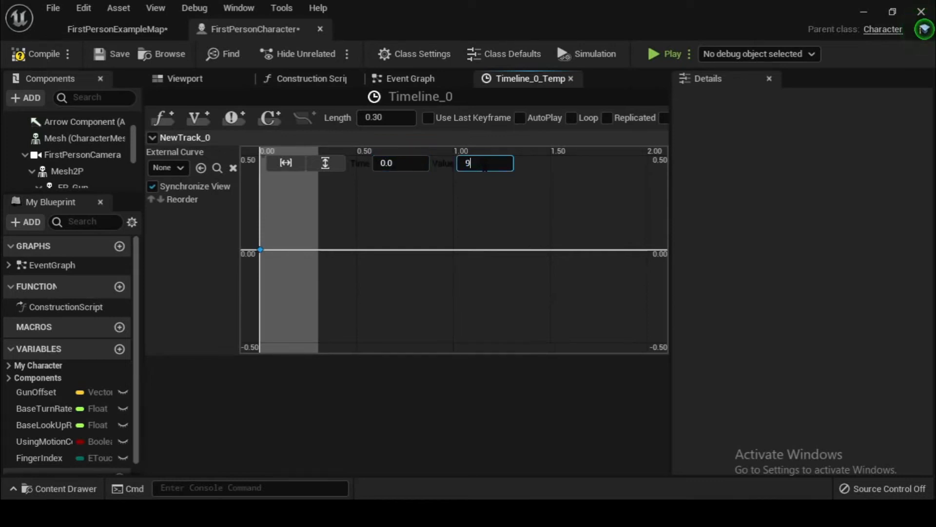
pyautogui.write('0.006233')
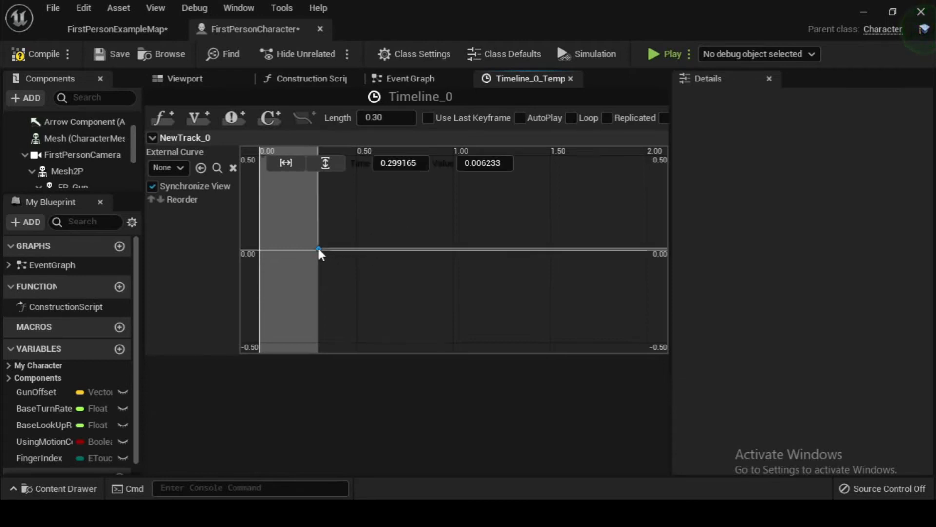
# Set the second key to time 0.3 and value 45, then fit the curve in view
pyautogui.click(400, 163)
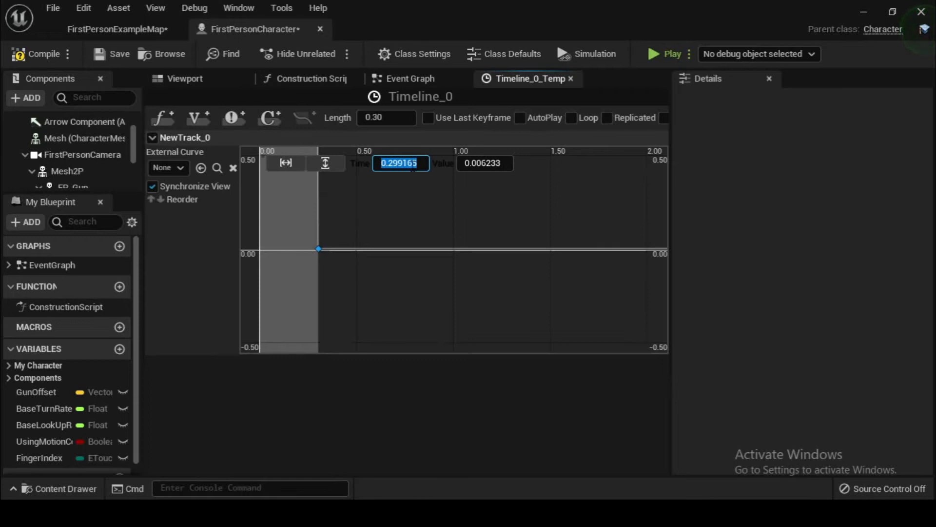
pyautogui.write('0.3')
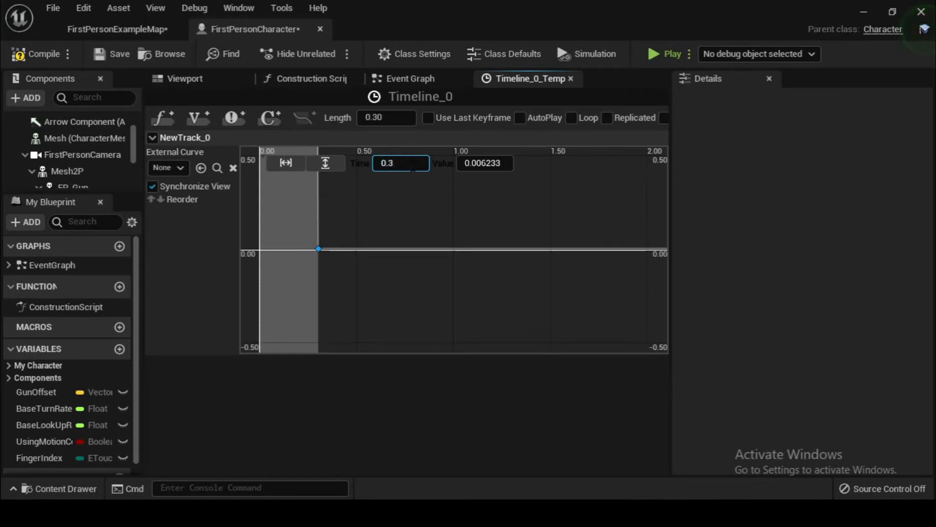
pyautogui.click(484, 163)
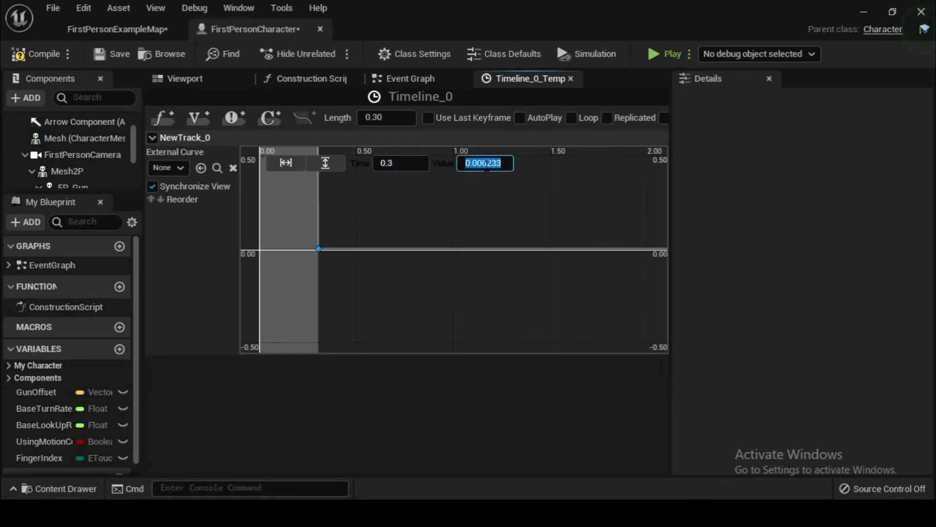
pyautogui.write('45')
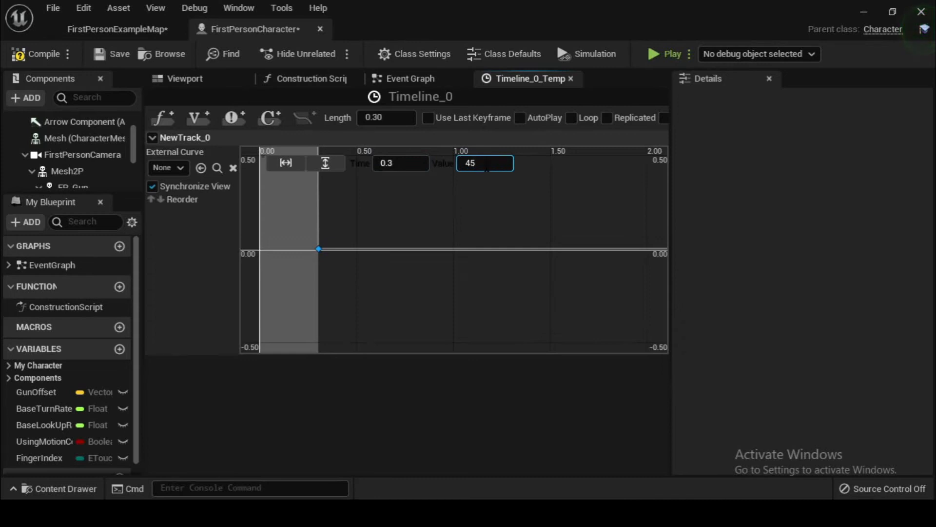
pyautogui.click(400, 163)
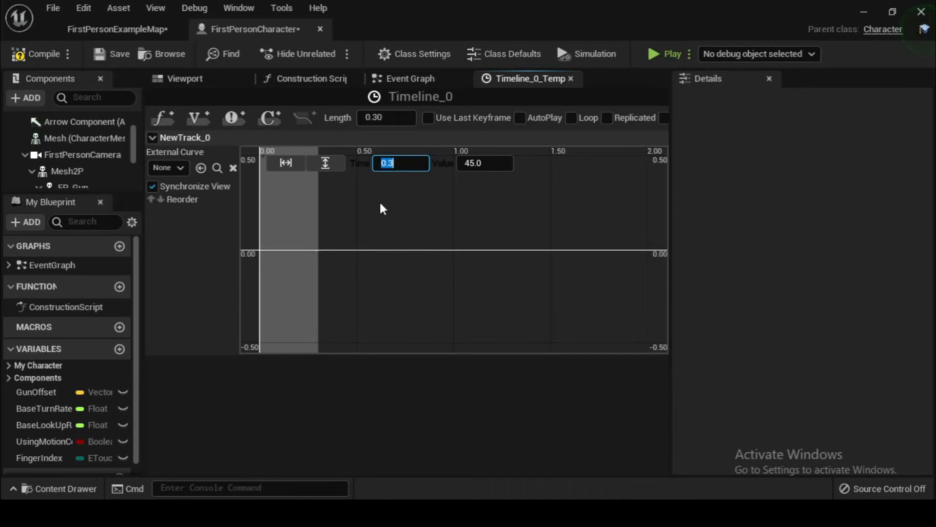
pyautogui.click(325, 162)
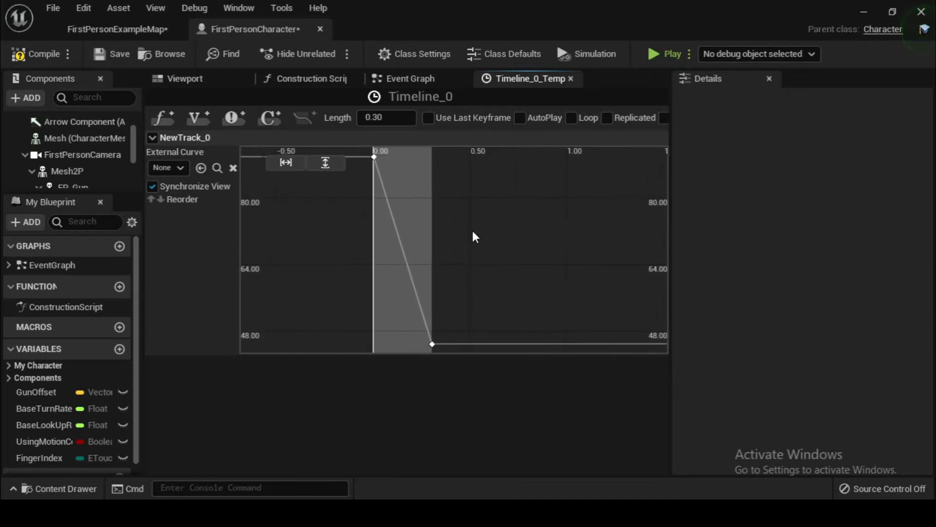
pyautogui.moveTo(87, 47)
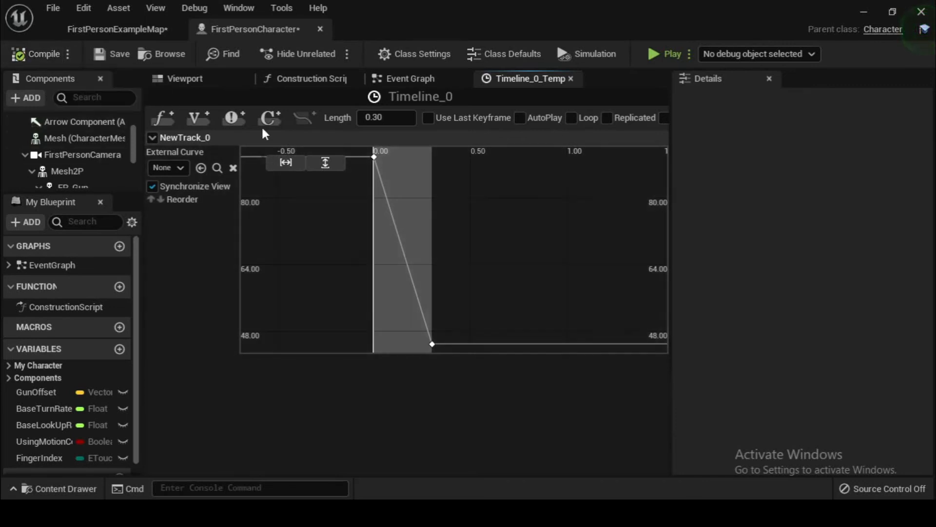
# Save the FirstPersonCharacter blueprint and the level from the File menu
pyautogui.click(53, 8)
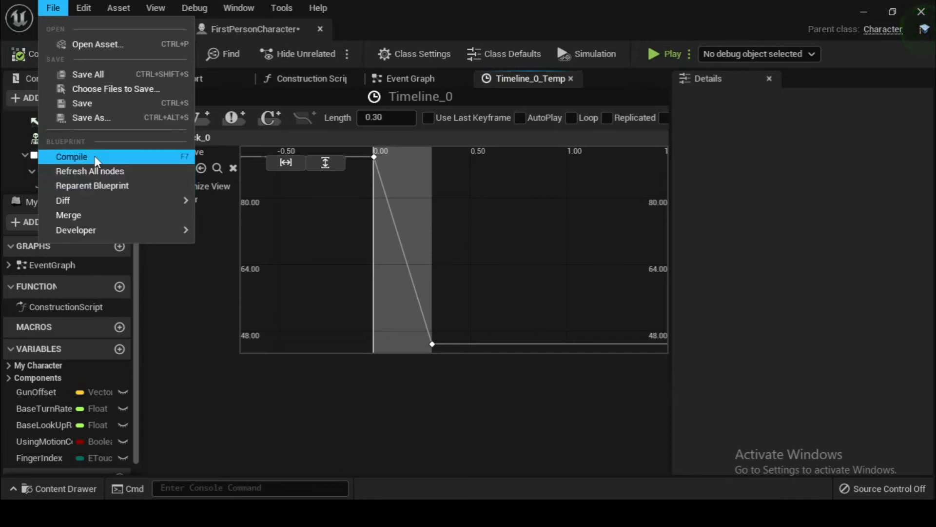
pyautogui.moveTo(93, 118)
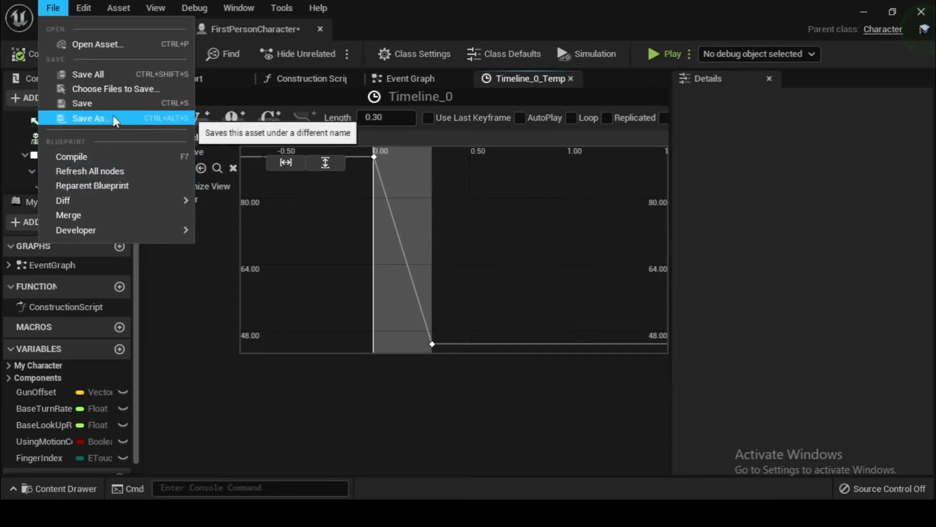
pyautogui.moveTo(82, 103)
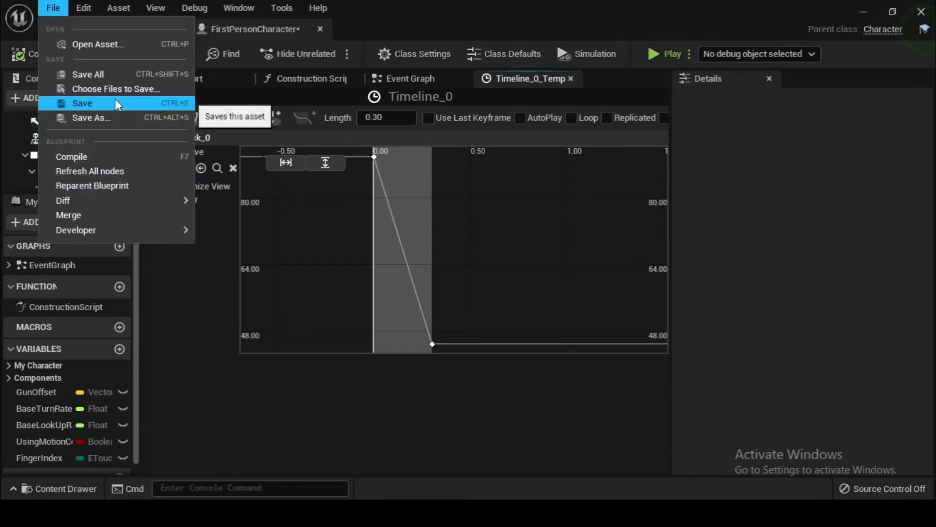
pyautogui.click(82, 103)
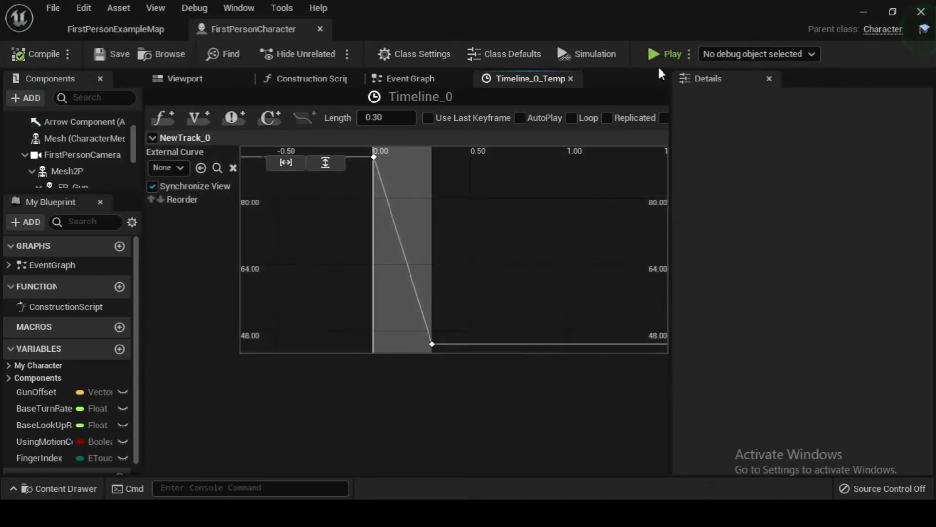
pyautogui.moveTo(672, 54)
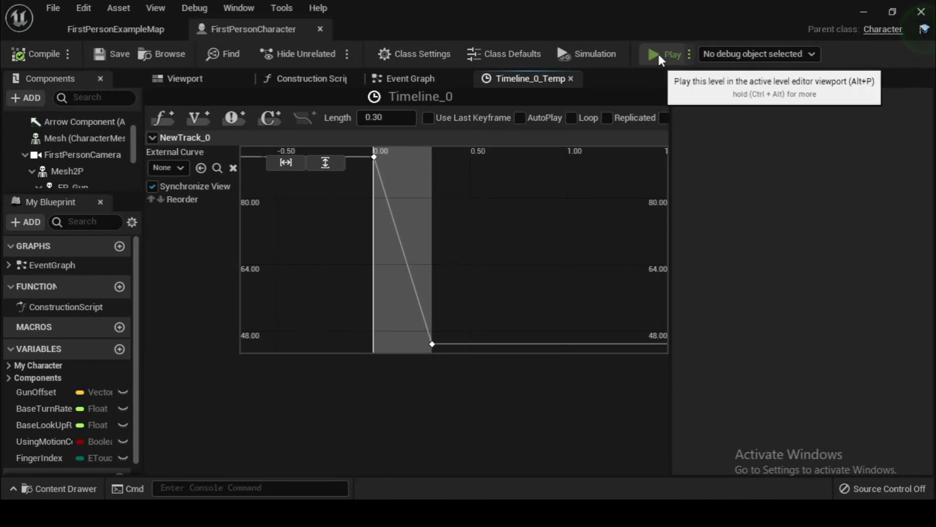
pyautogui.click(664, 54)
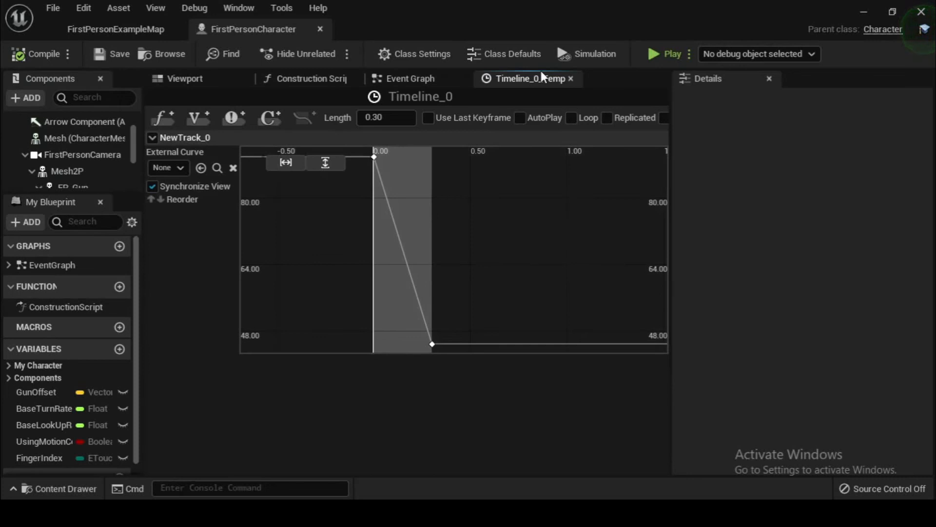
# Connect Zoom Released to Timeline_0's Reverse and compile the blueprint
pyautogui.click(411, 78)
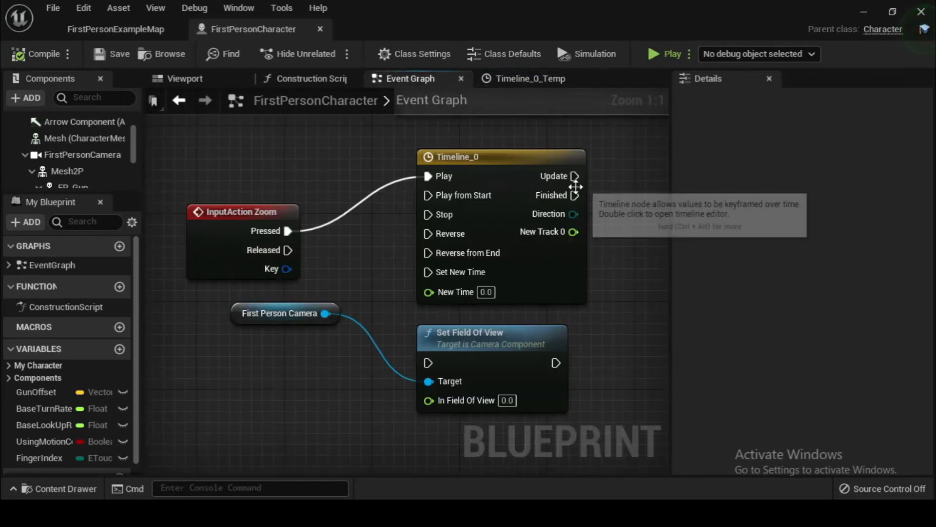
pyautogui.moveTo(290, 249)
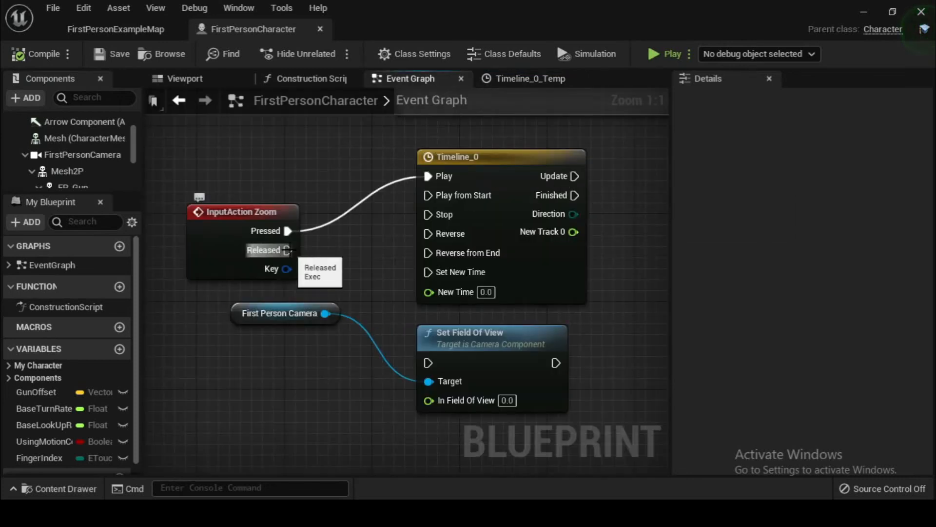
pyautogui.moveTo(288, 250); pyautogui.dragTo(413, 256)
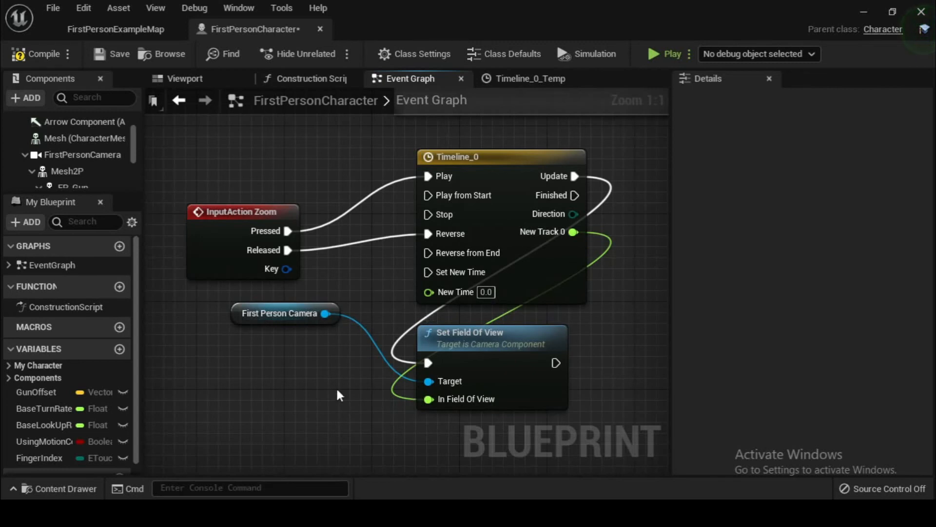
pyautogui.moveTo(326, 388)
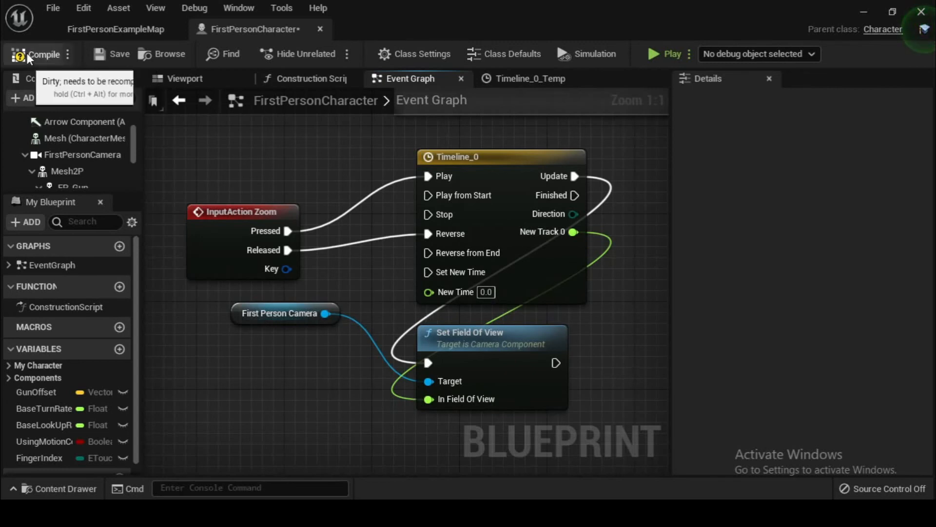
pyautogui.click(53, 8)
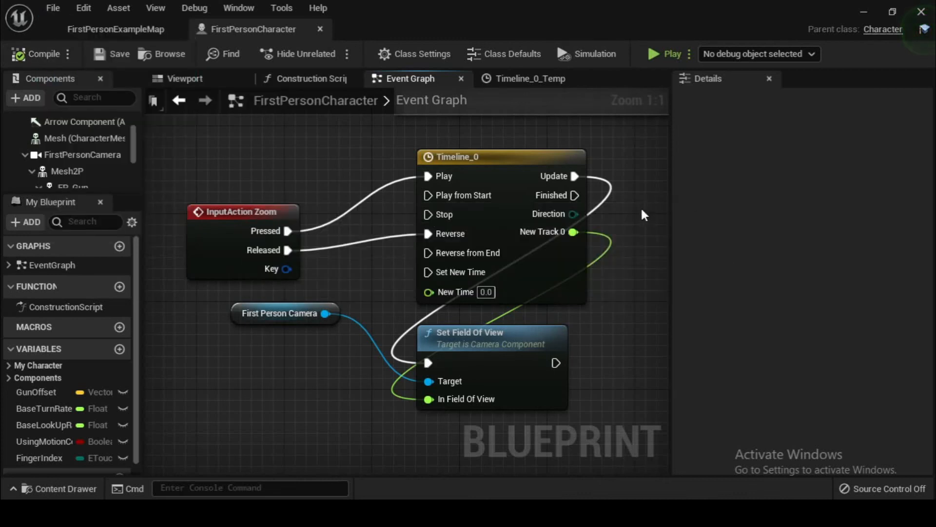
pyautogui.moveTo(671, 53)
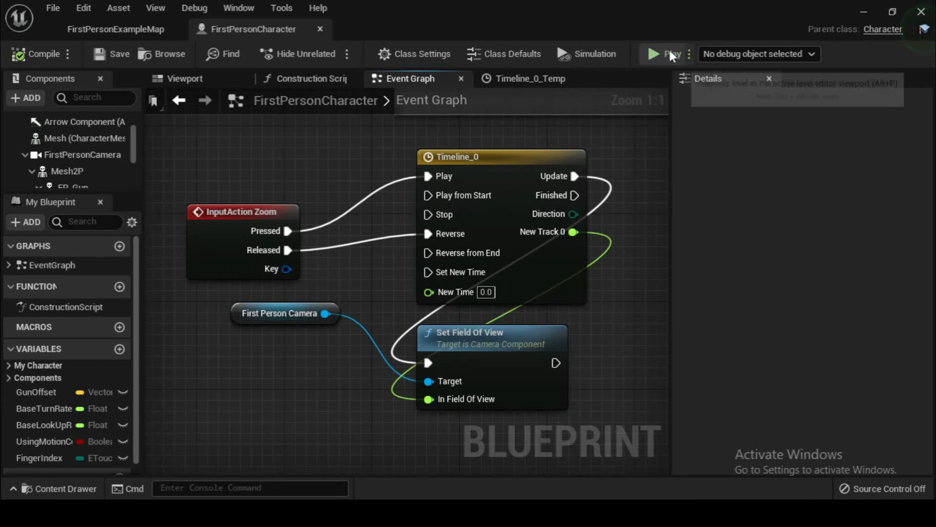
# Run a play preview and right-click three times to test the camera zoom
pyautogui.click(667, 54)
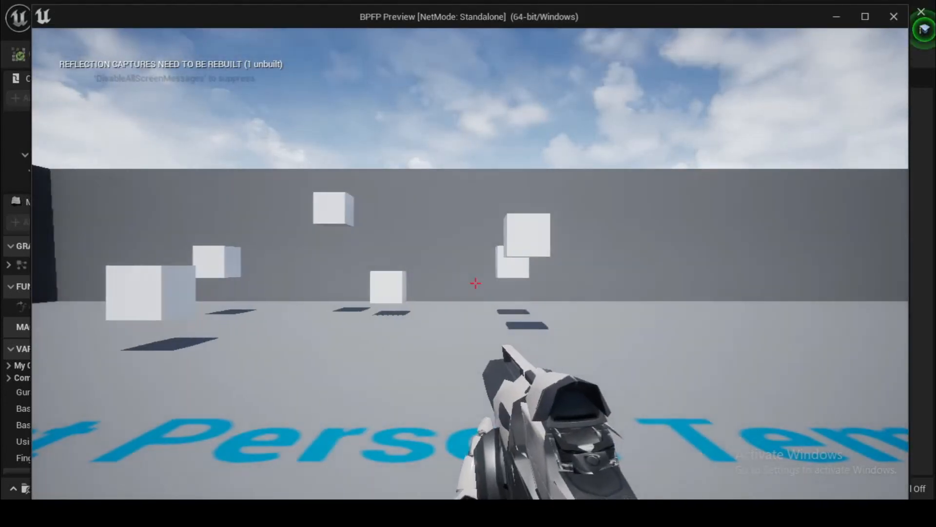
pyautogui.rightClick(474, 283)
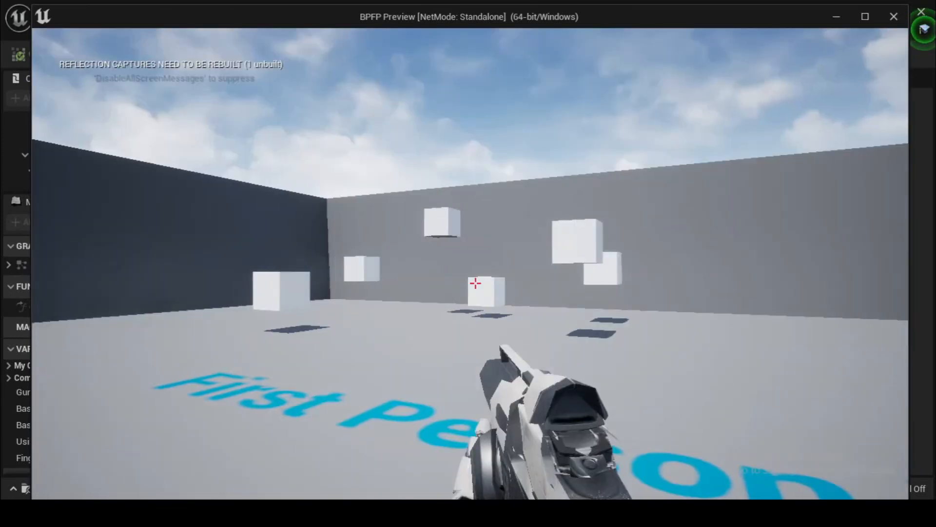
pyautogui.rightClick(476, 283)
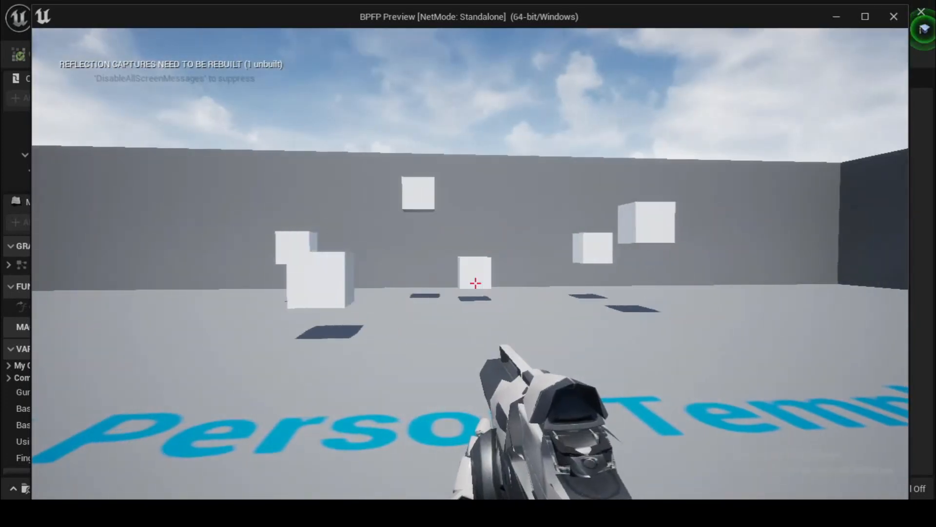
pyautogui.rightClick(476, 283)
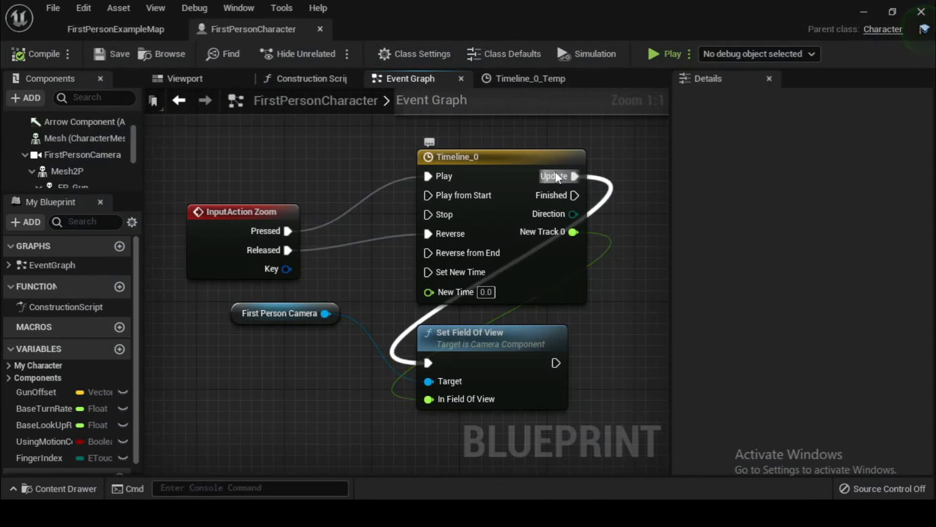
pyautogui.moveTo(643, 224)
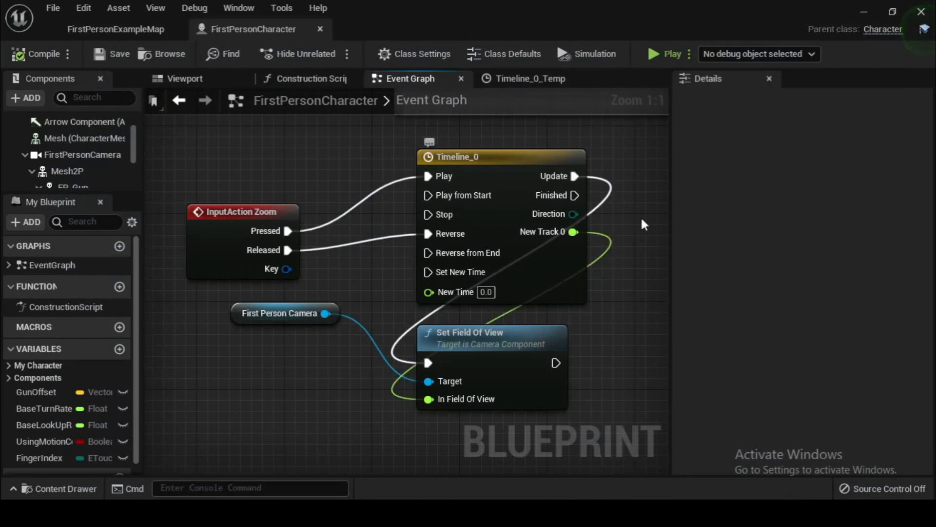
pyautogui.moveTo(701, 382)
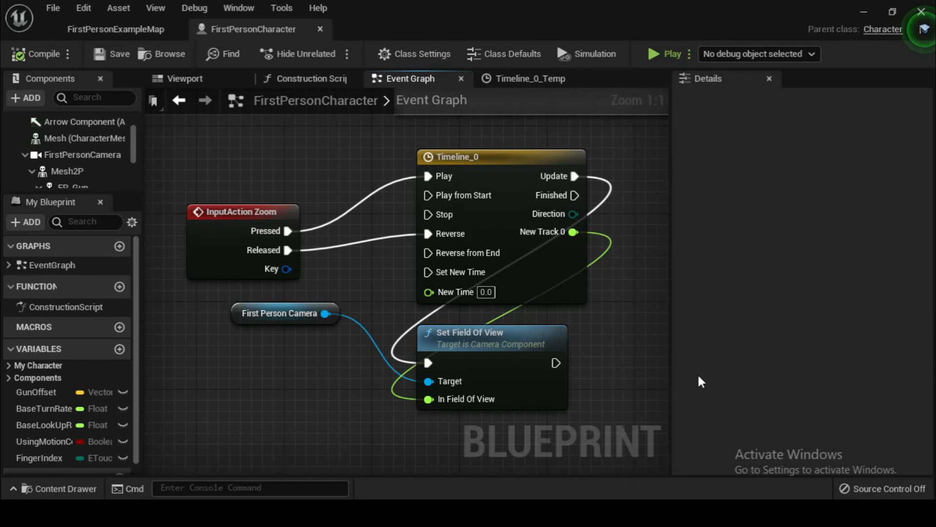